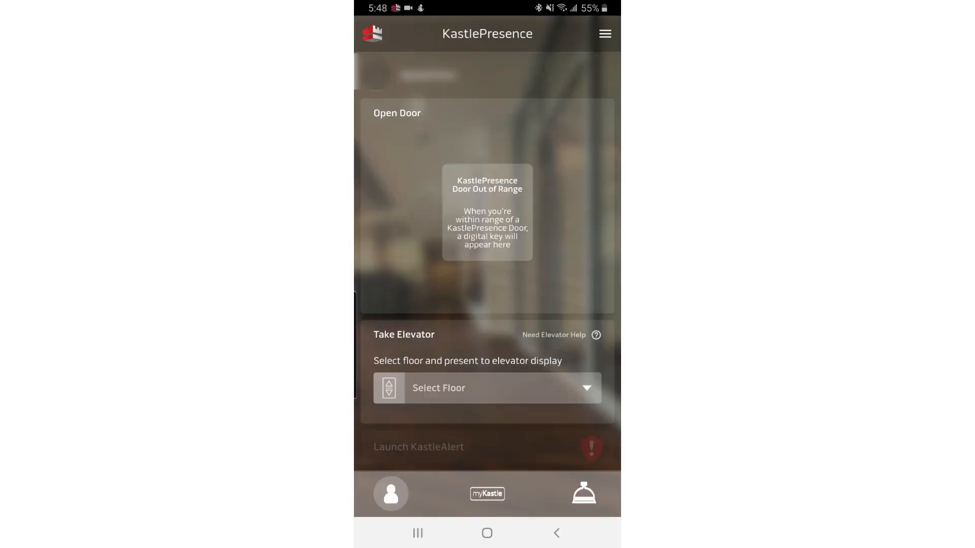
# Step: View the About page (version 4.0.0) and confirm Presence is up to date
pyautogui.click(603, 34)
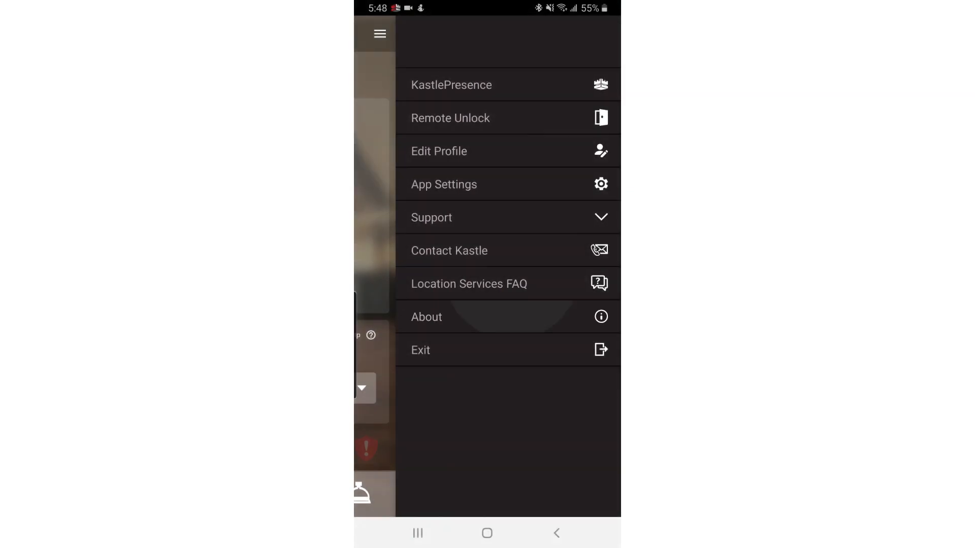
pyautogui.click(426, 316)
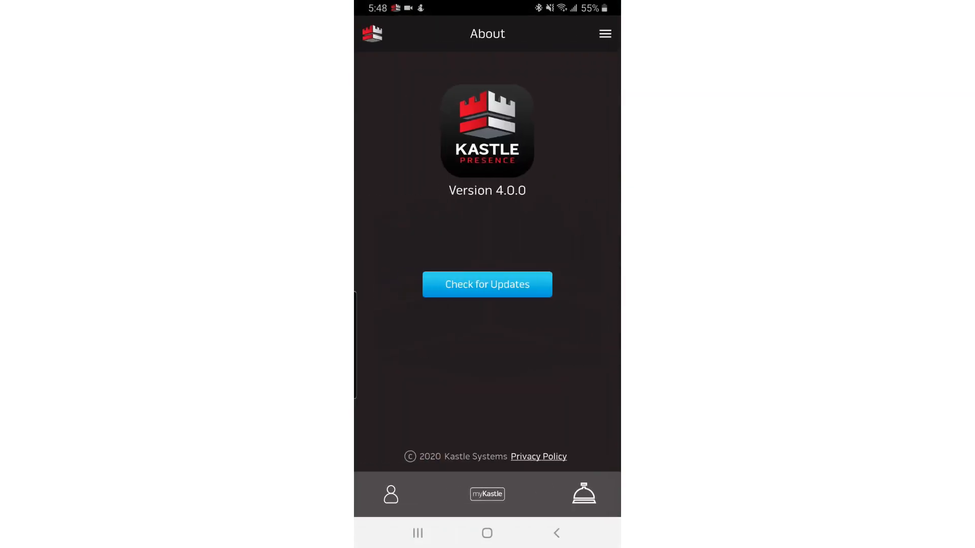
pyautogui.click(486, 284)
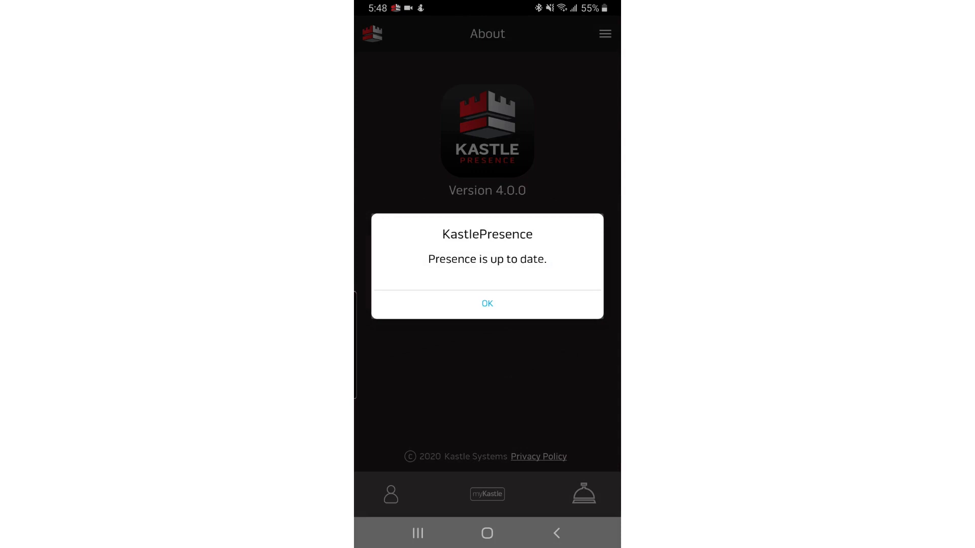
# Step: Review Presence's permissions — Location, Phone, Storage allowed, Camera denied — and its Location setting
pyautogui.click(486, 304)
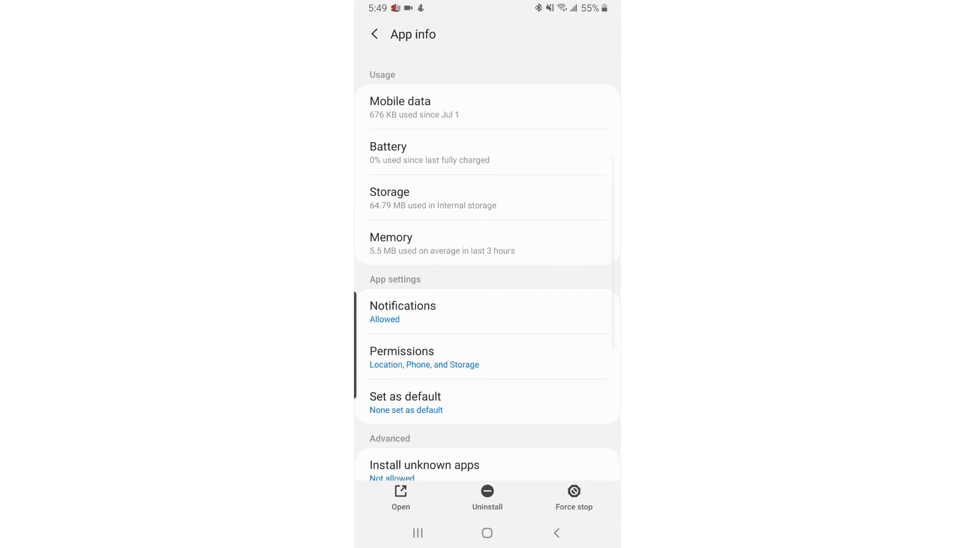
pyautogui.click(402, 358)
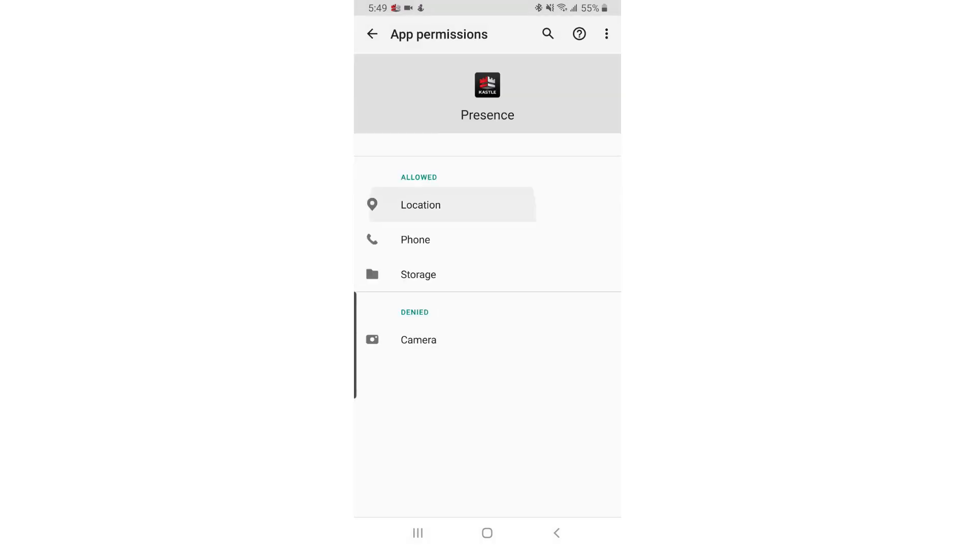
pyautogui.click(372, 35)
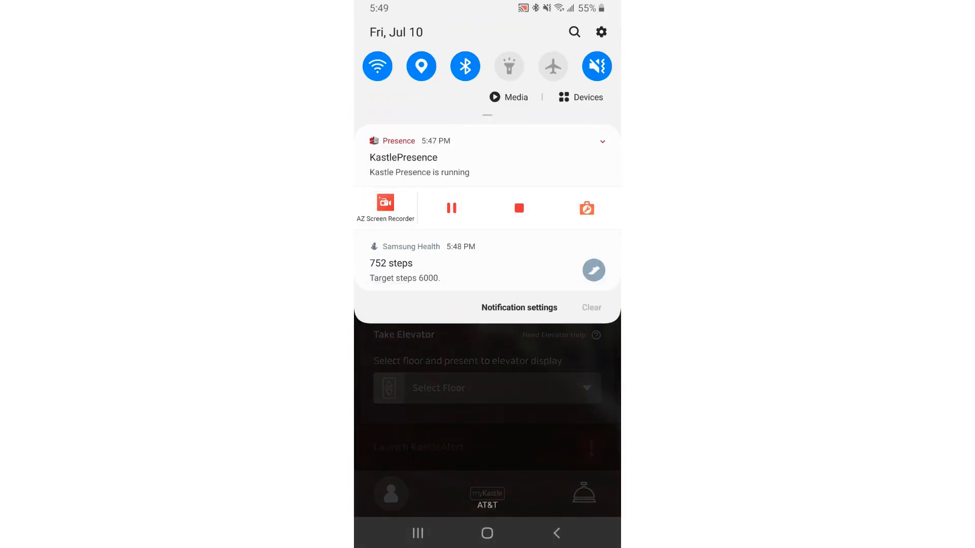
# Step: Toggle Bluetooth off and back on from Quick Settings
pyautogui.click(464, 66)
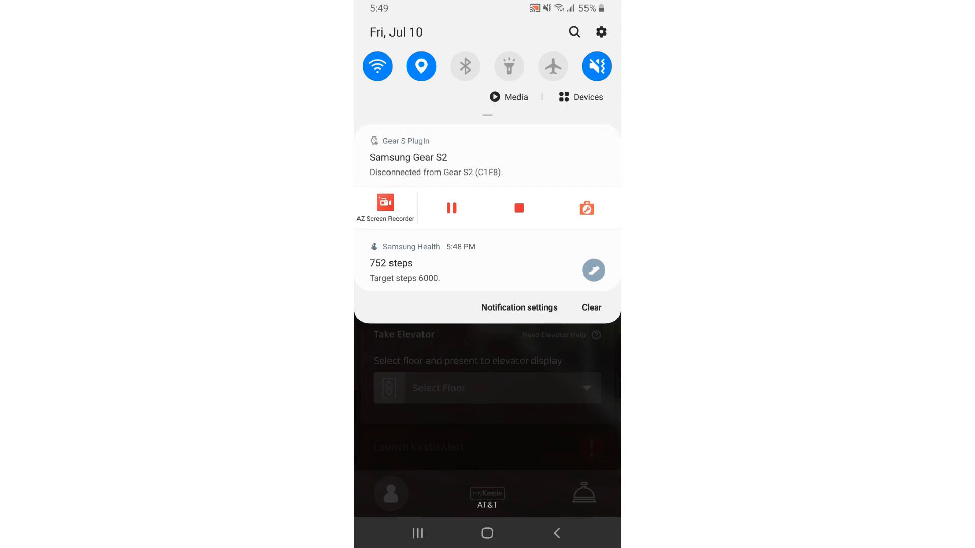
pyautogui.click(464, 66)
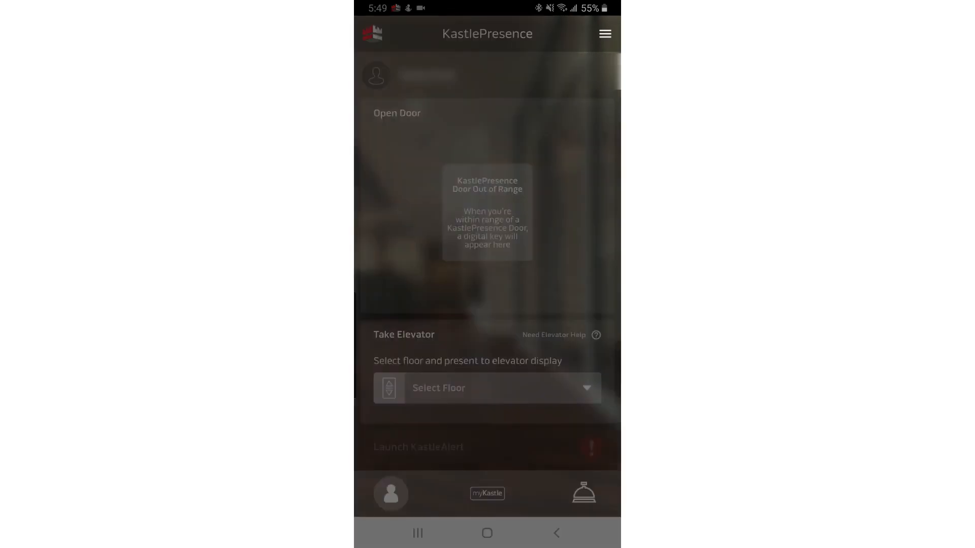
# Step: View App Settings (Sound off, Vibrate on) and refresh the door readers with Update Readers
pyautogui.click(604, 33)
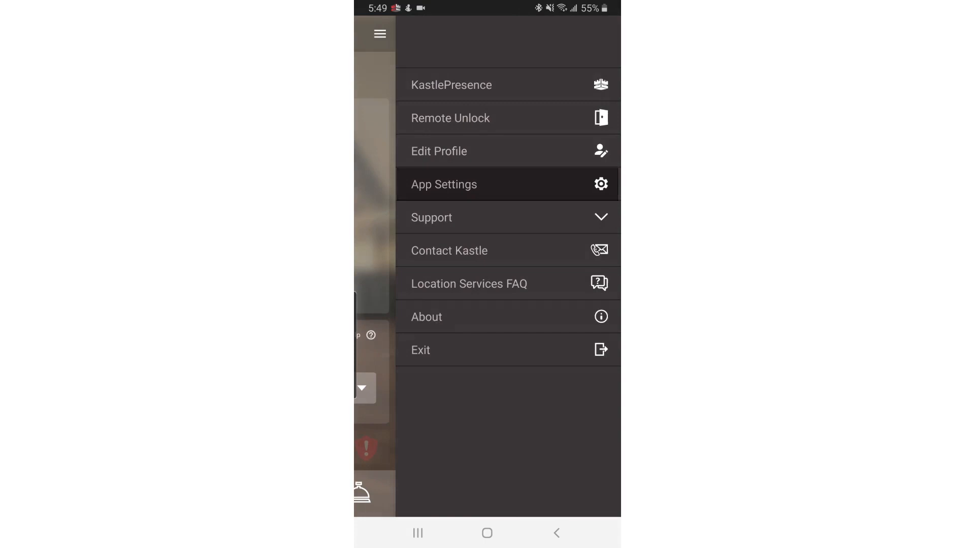
pyautogui.click(444, 184)
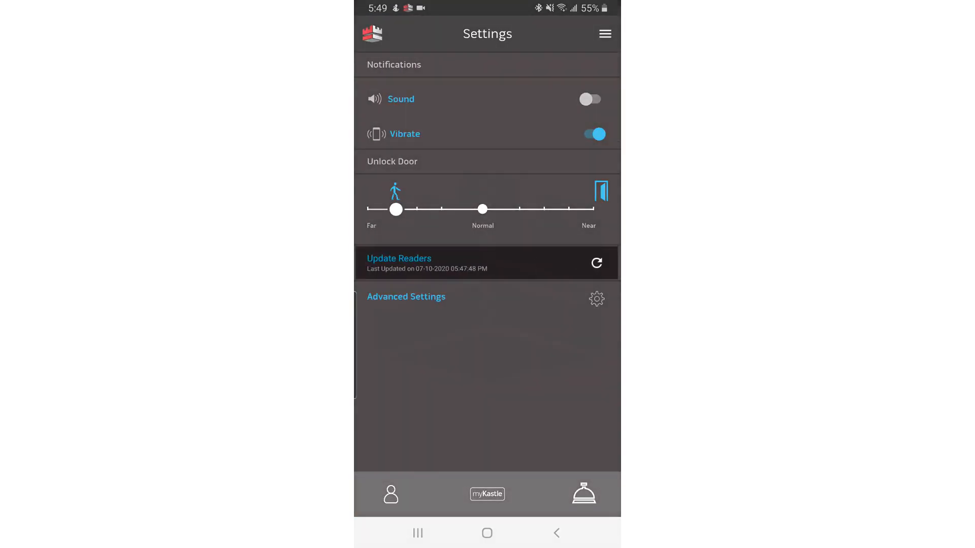
pyautogui.click(595, 262)
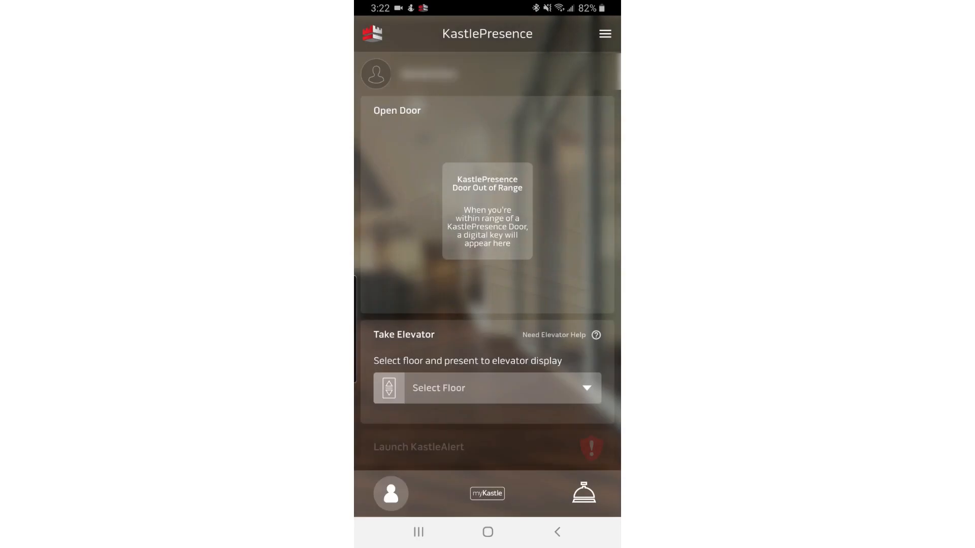
# Step: Start a 'KastlePresence Help' email to Kastle support from Contact Kastle, using Gmail just once
pyautogui.click(603, 33)
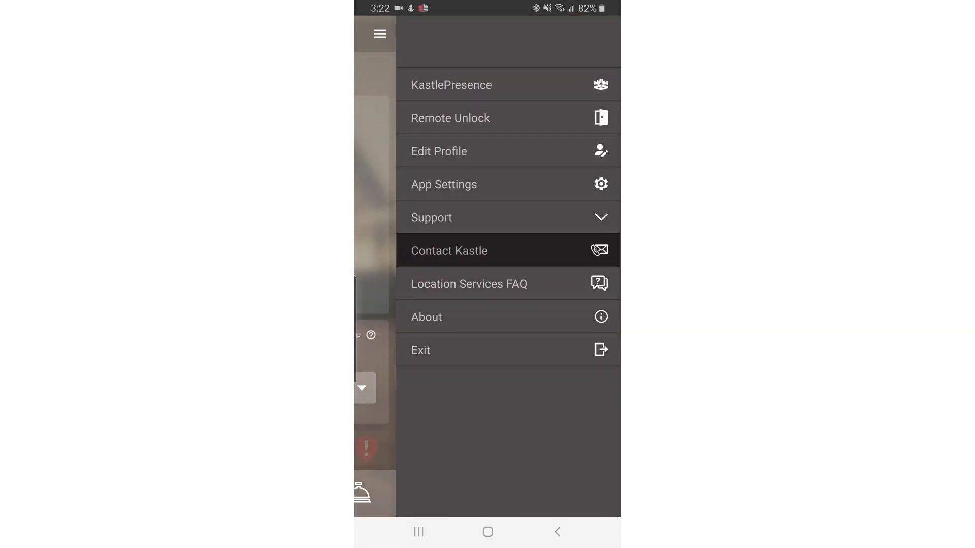
pyautogui.click(449, 251)
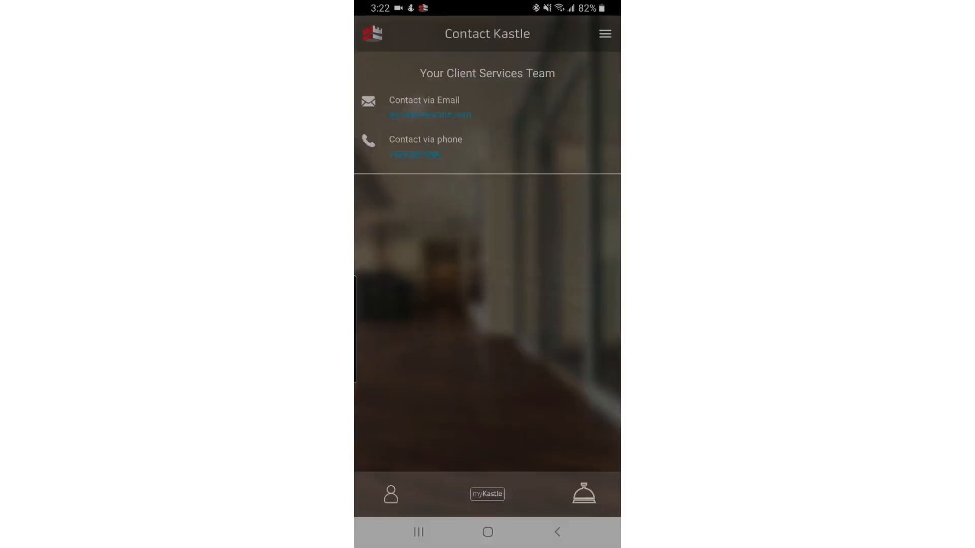
pyautogui.click(428, 114)
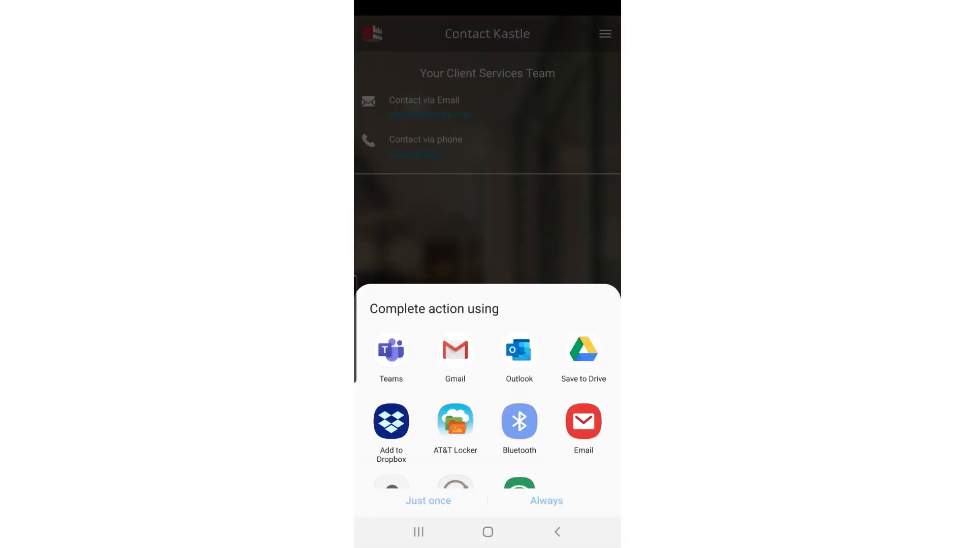
pyautogui.click(455, 354)
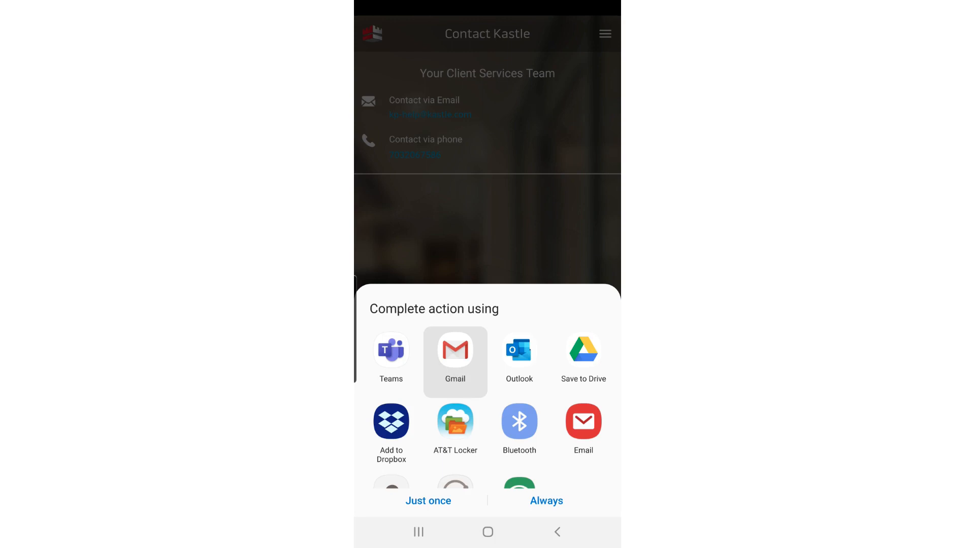
pyautogui.click(455, 361)
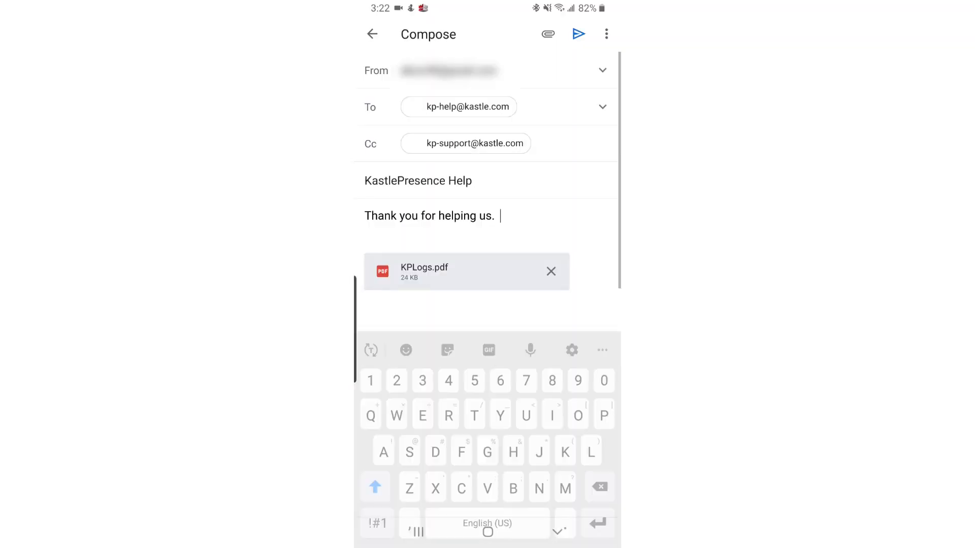